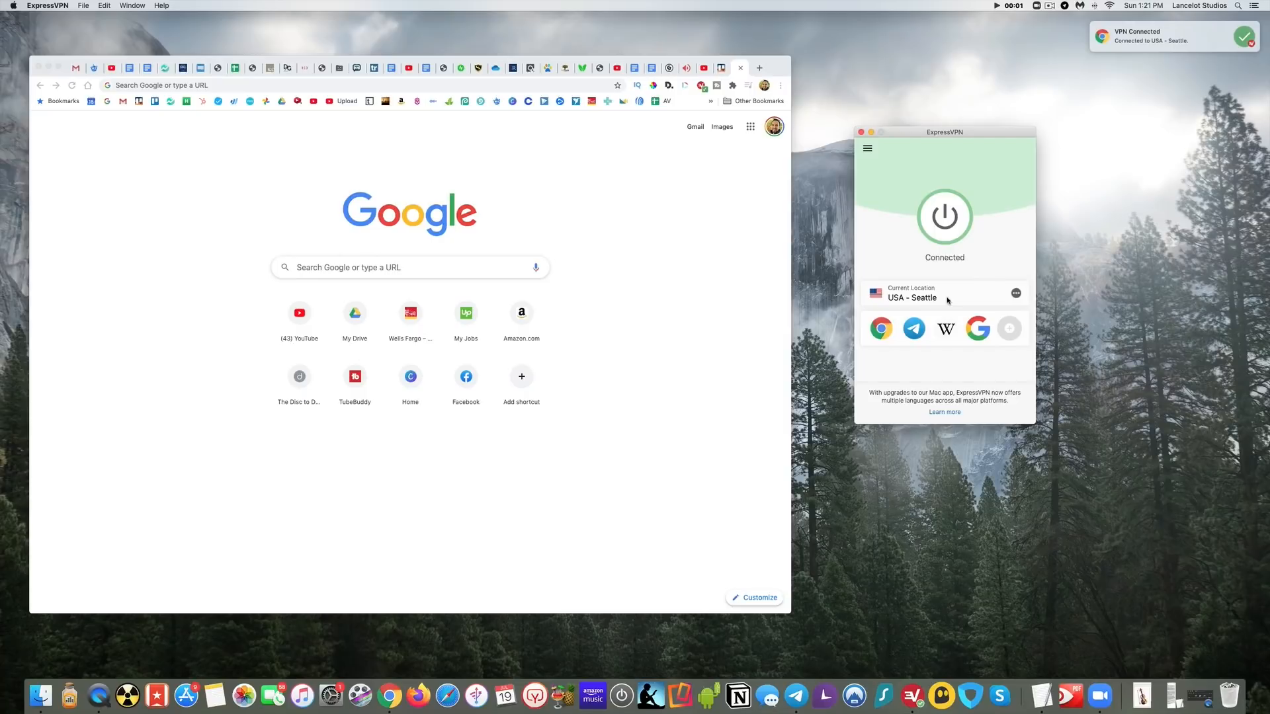
# - Search Google for "where am i located" to confirm Seattle, then view the VPN locations list
pyautogui.click(387, 268)
pyautogui.write('where am i located')
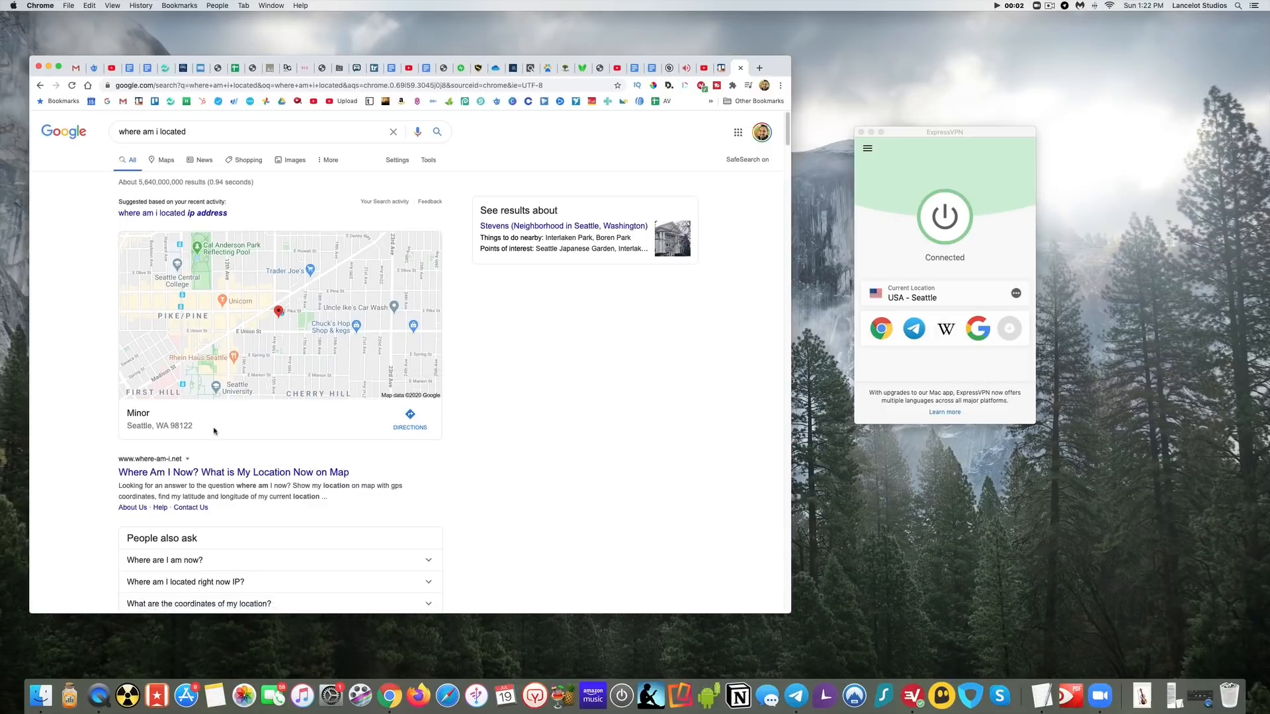
pyautogui.click(1016, 292)
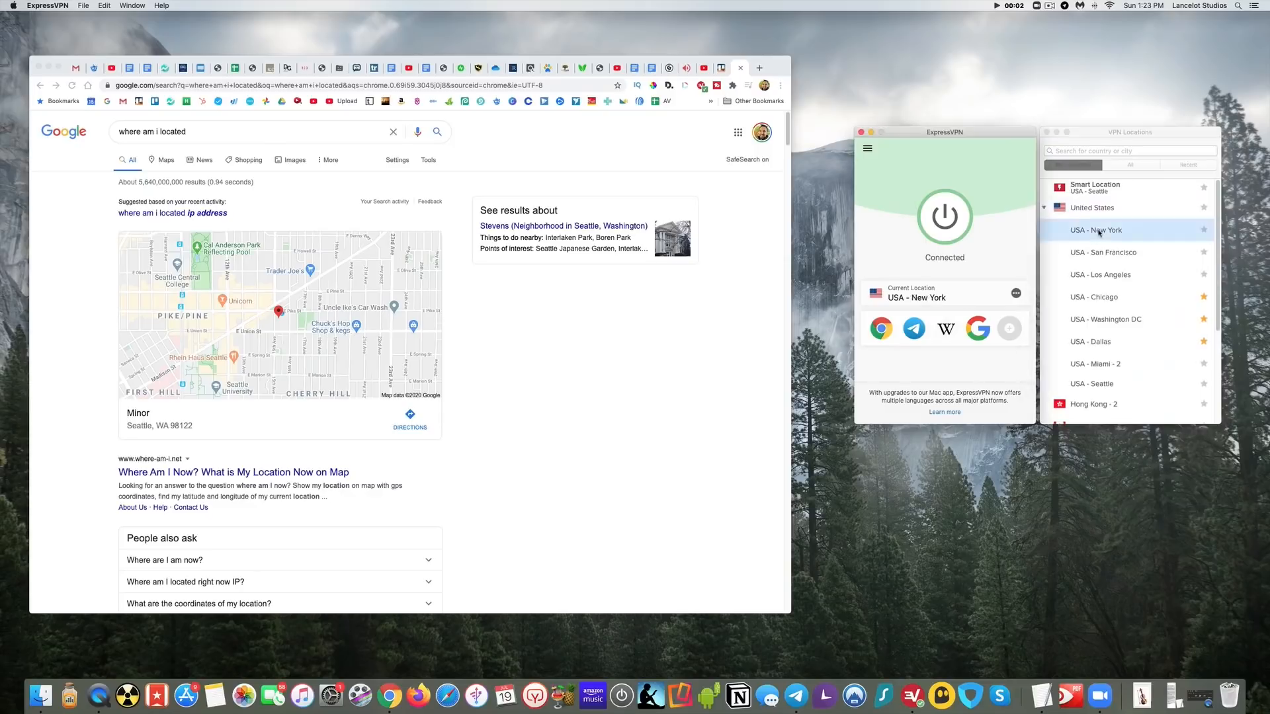
# - Connect ExpressVPN to the USA - New York server instead of Seattle
pyautogui.click(1096, 230)
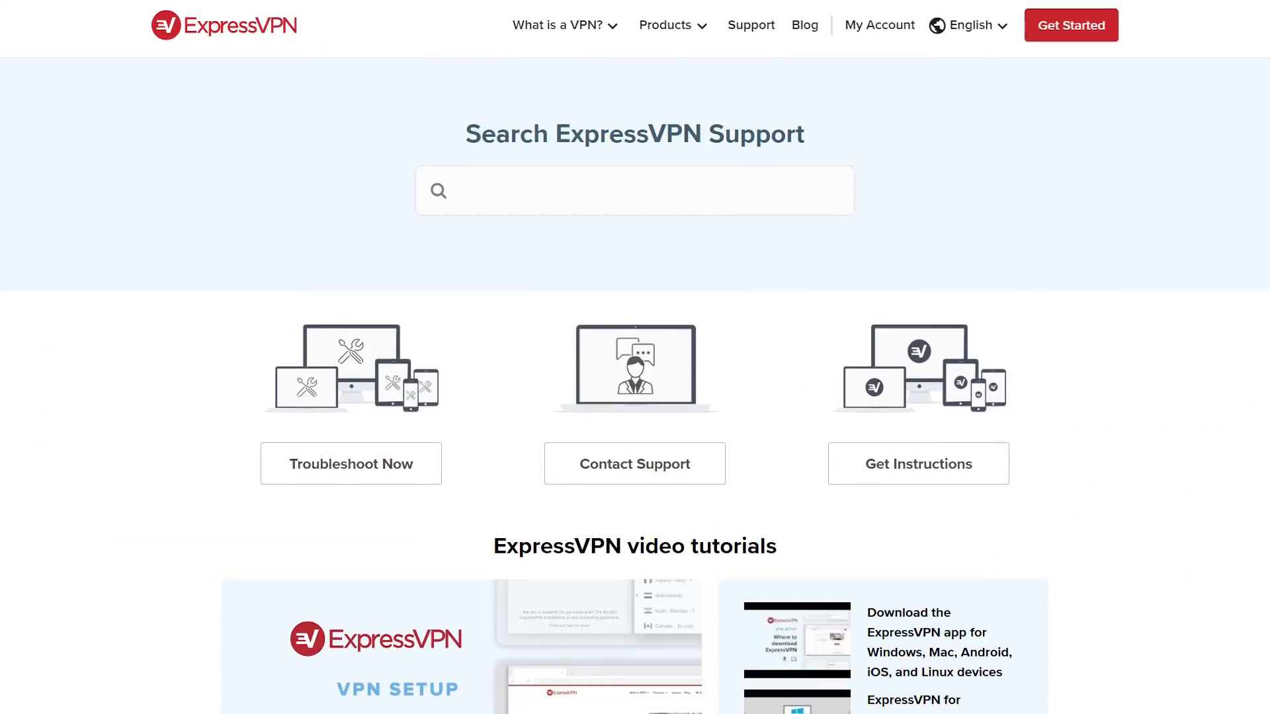
pyautogui.scroll(-3)
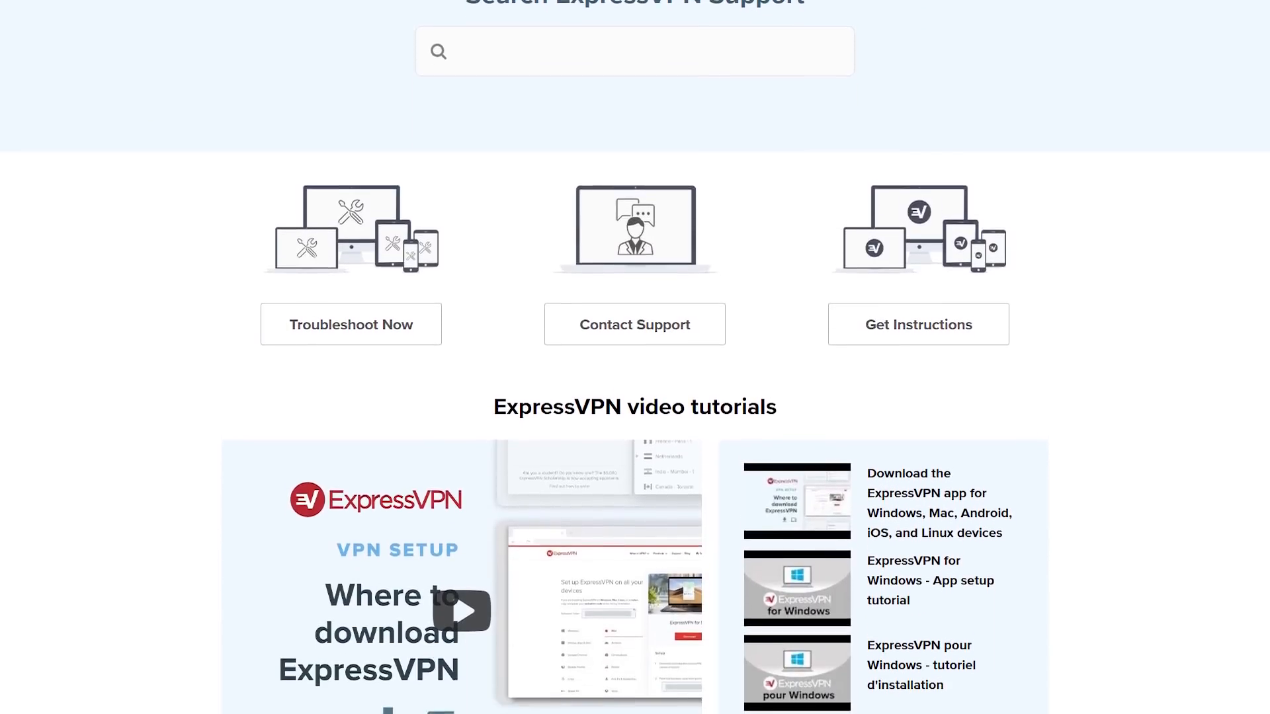
pyautogui.scroll(-3)
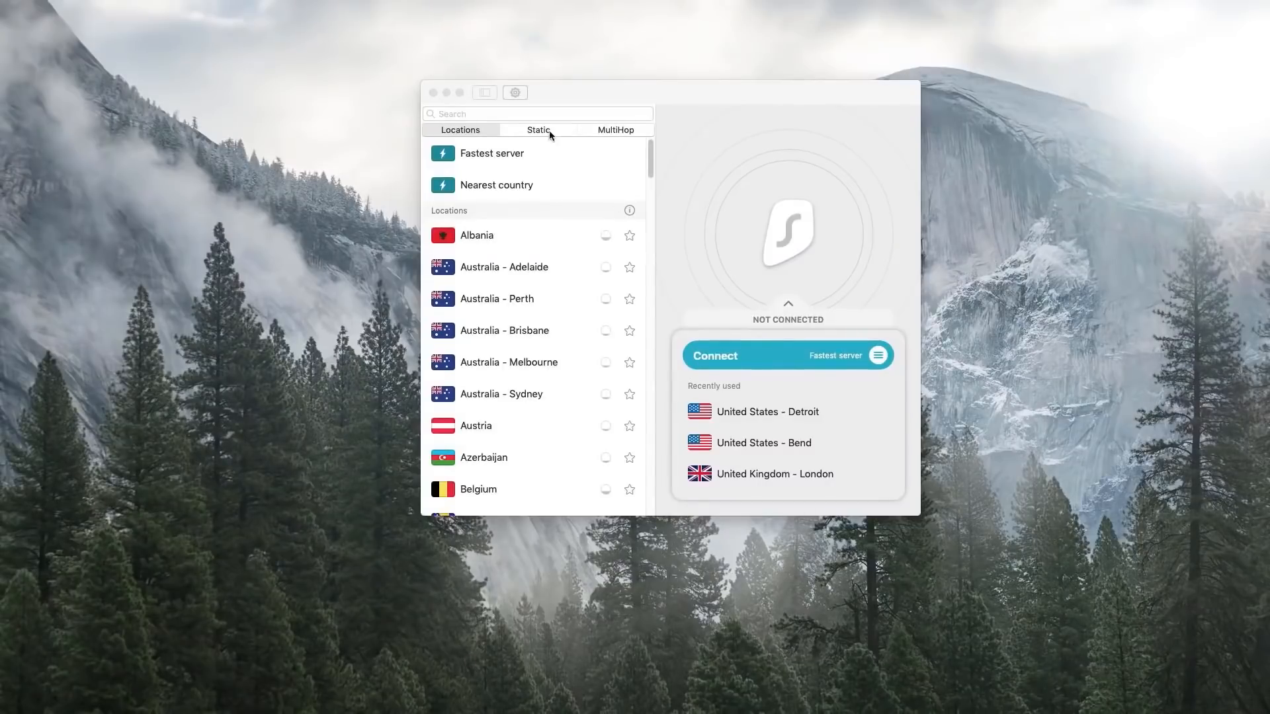
# - Connect Surfshark through the France > Sweden MultiHop route and proceed to enable CleanWeb
pyautogui.click(616, 129)
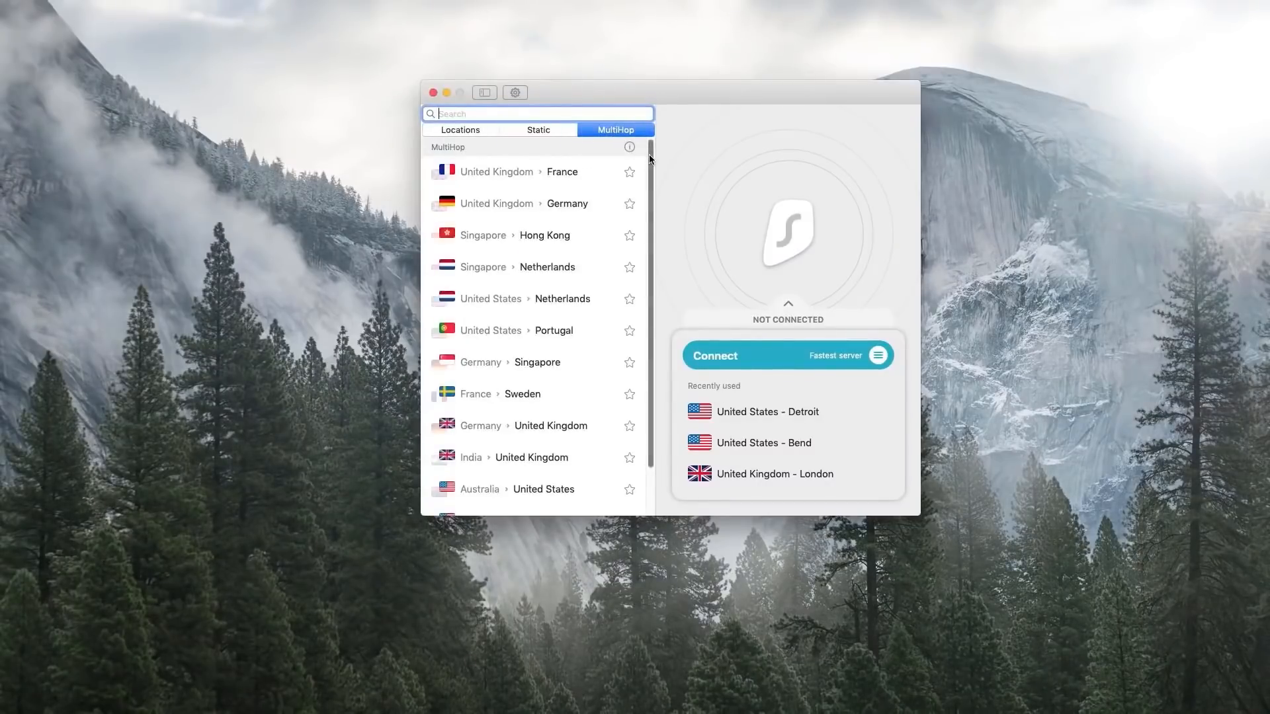
pyautogui.scroll(-3)
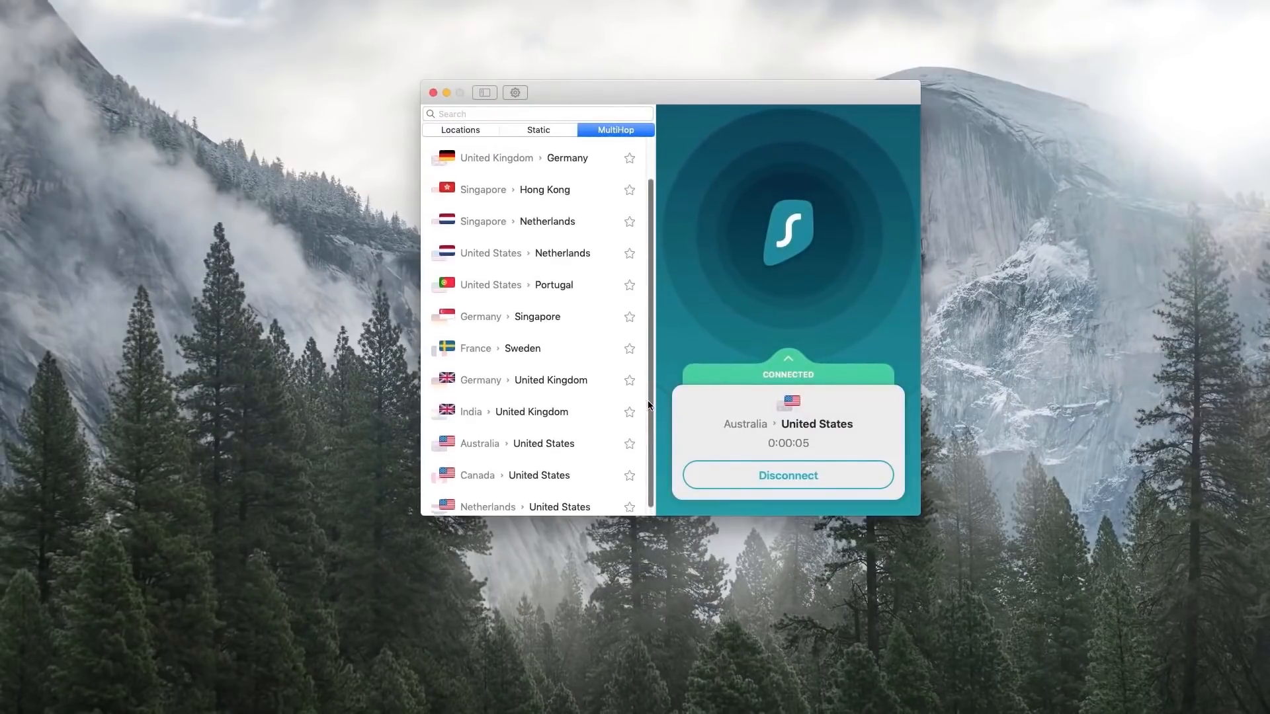
pyautogui.click(512, 378)
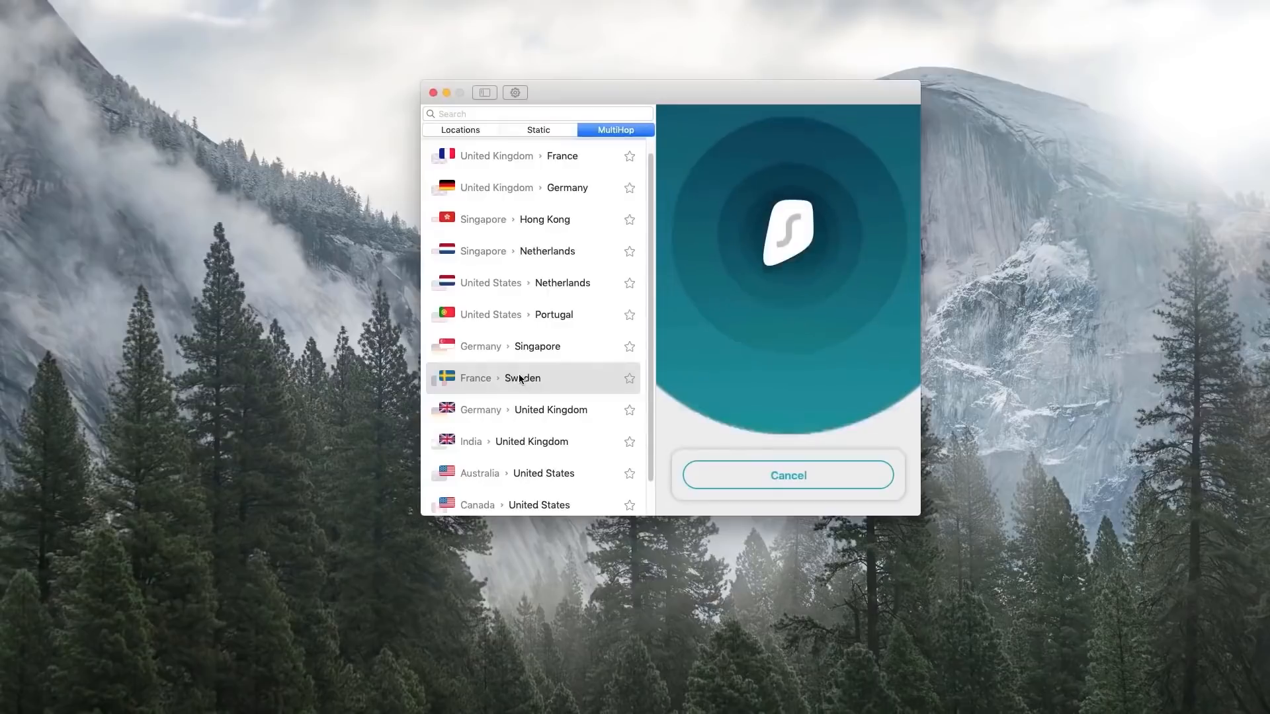
pyautogui.click(521, 378)
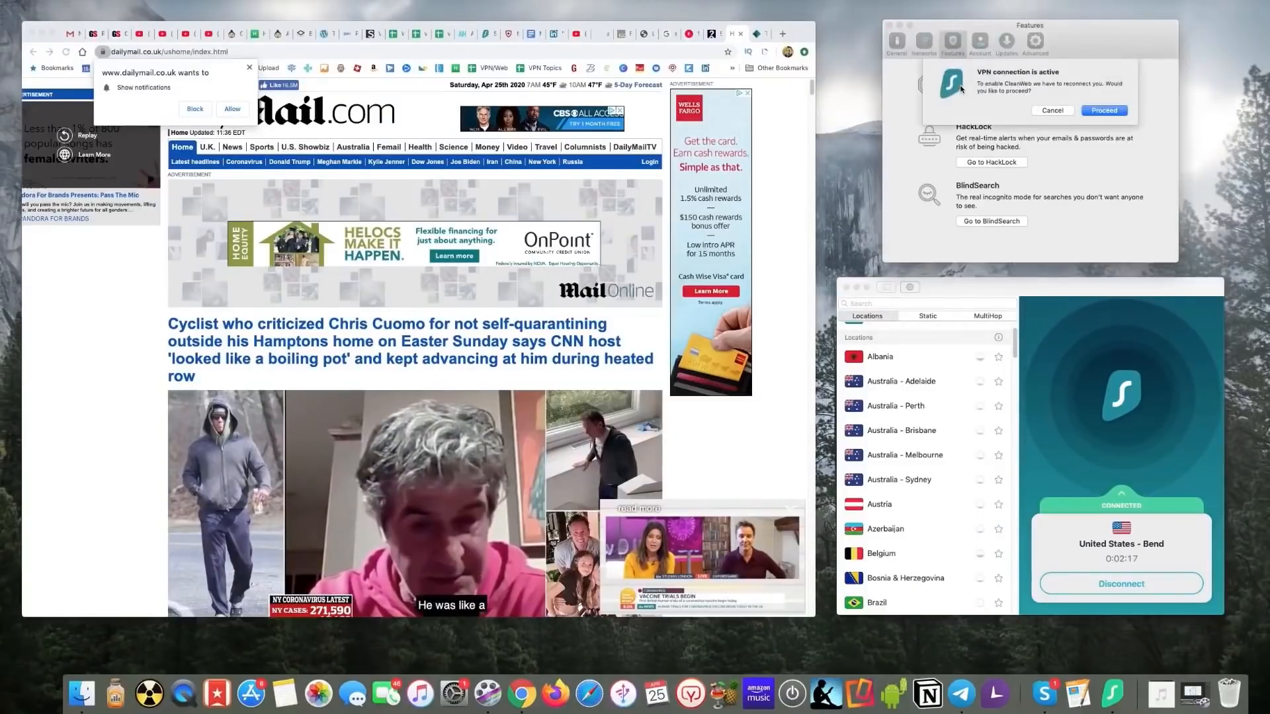
pyautogui.click(1104, 110)
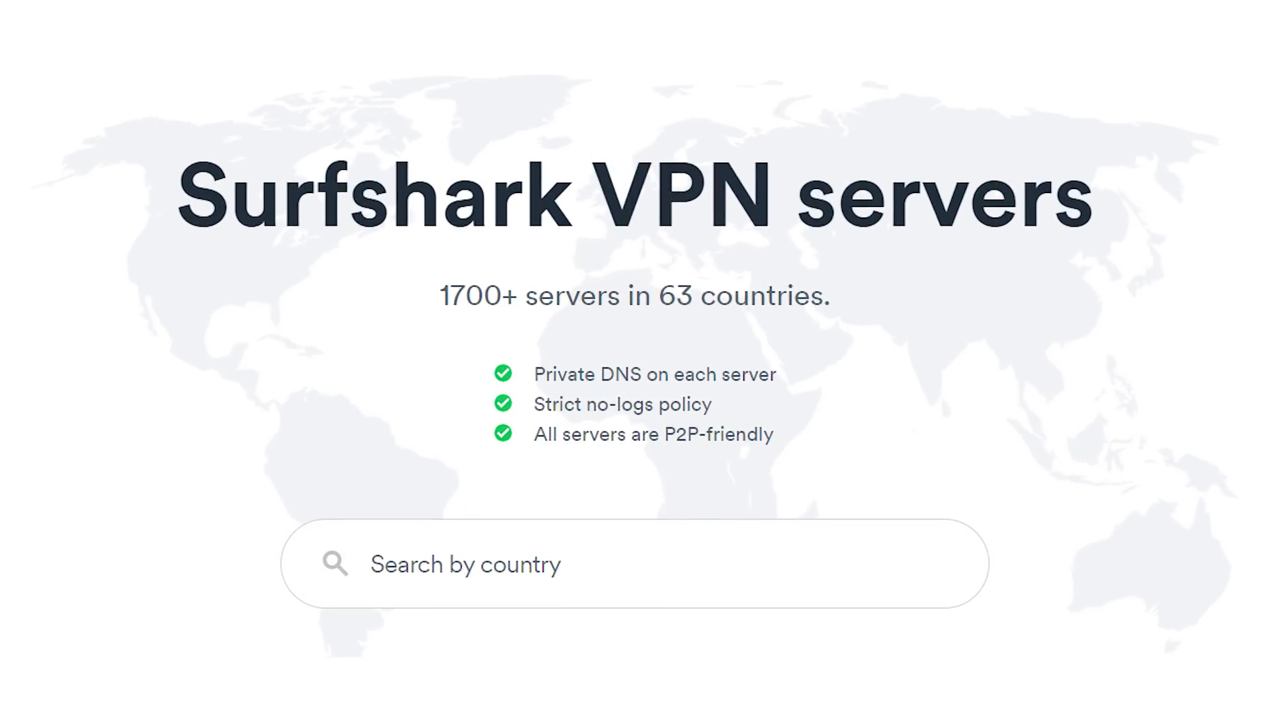
pyautogui.scroll(-3)
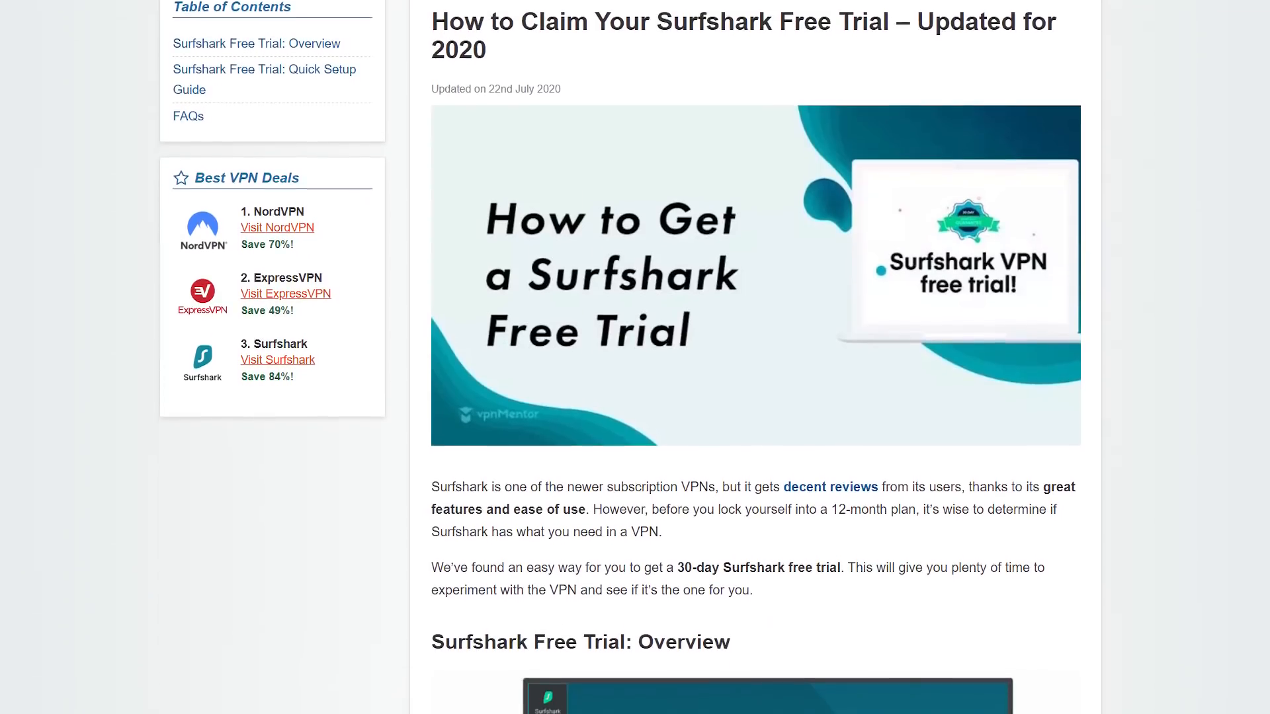
pyautogui.scroll(-3)
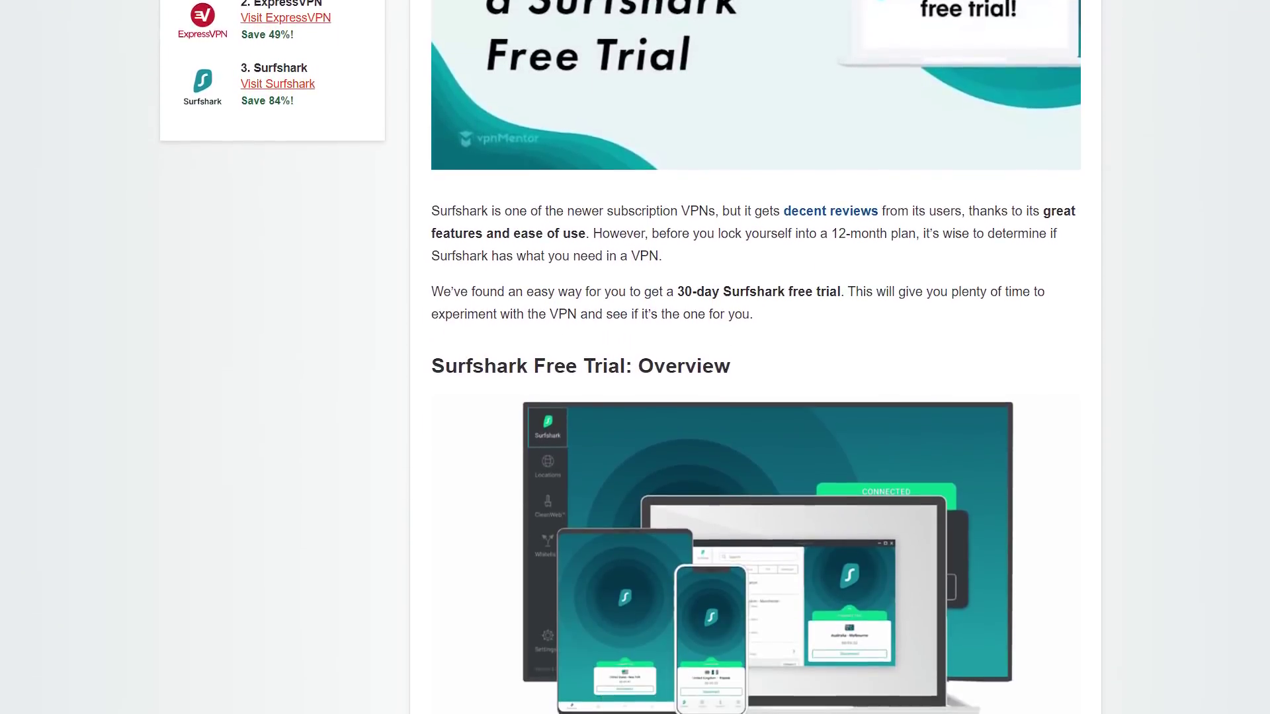
pyautogui.scroll(-3)
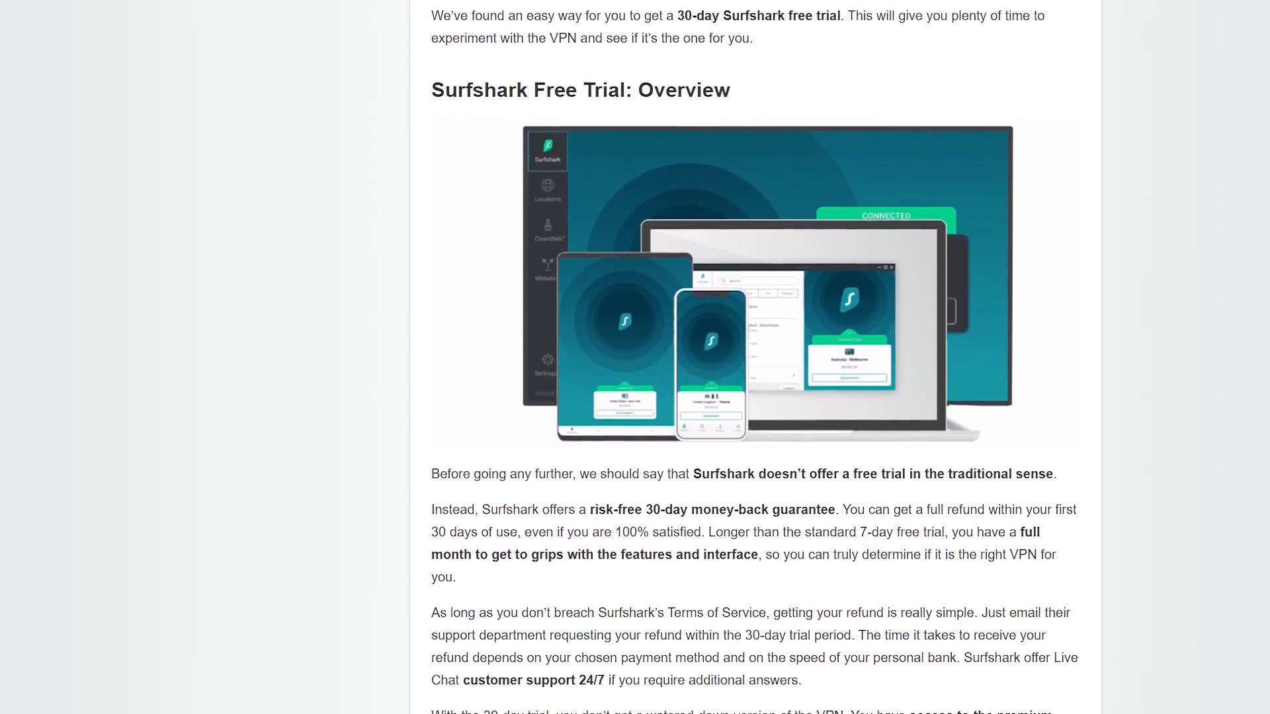
pyautogui.scroll(-3)
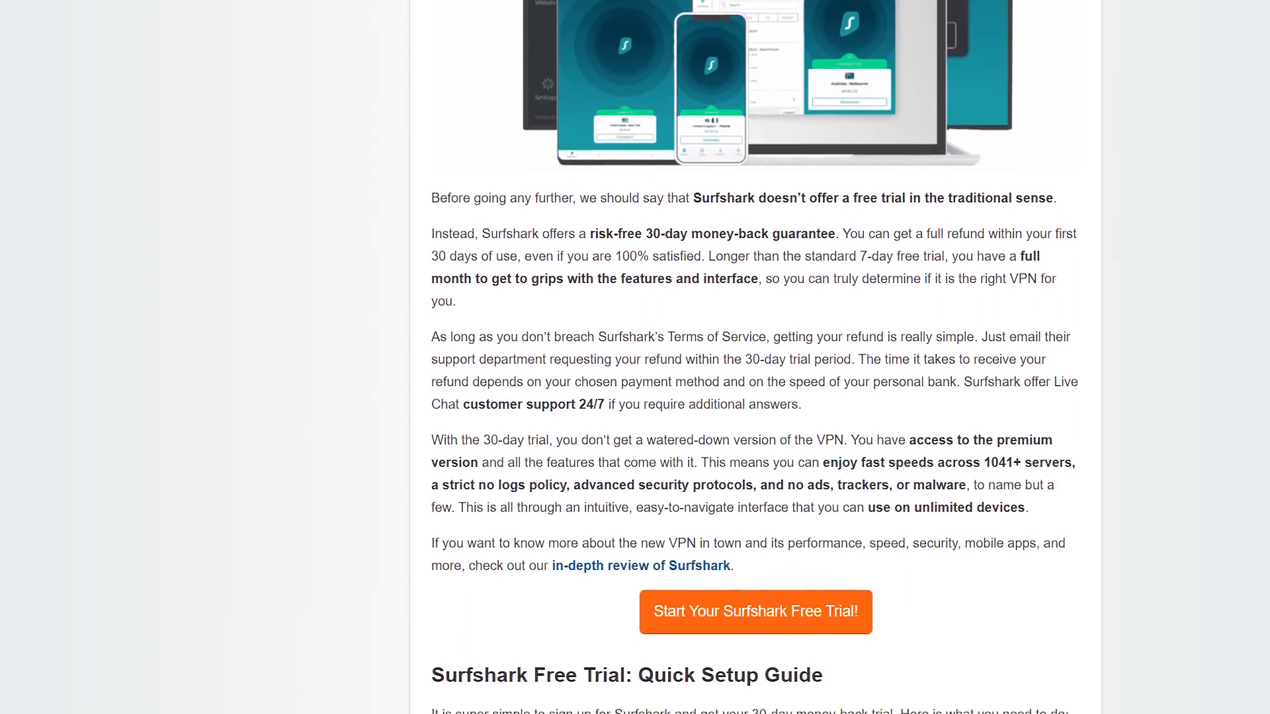
pyautogui.scroll(-3)
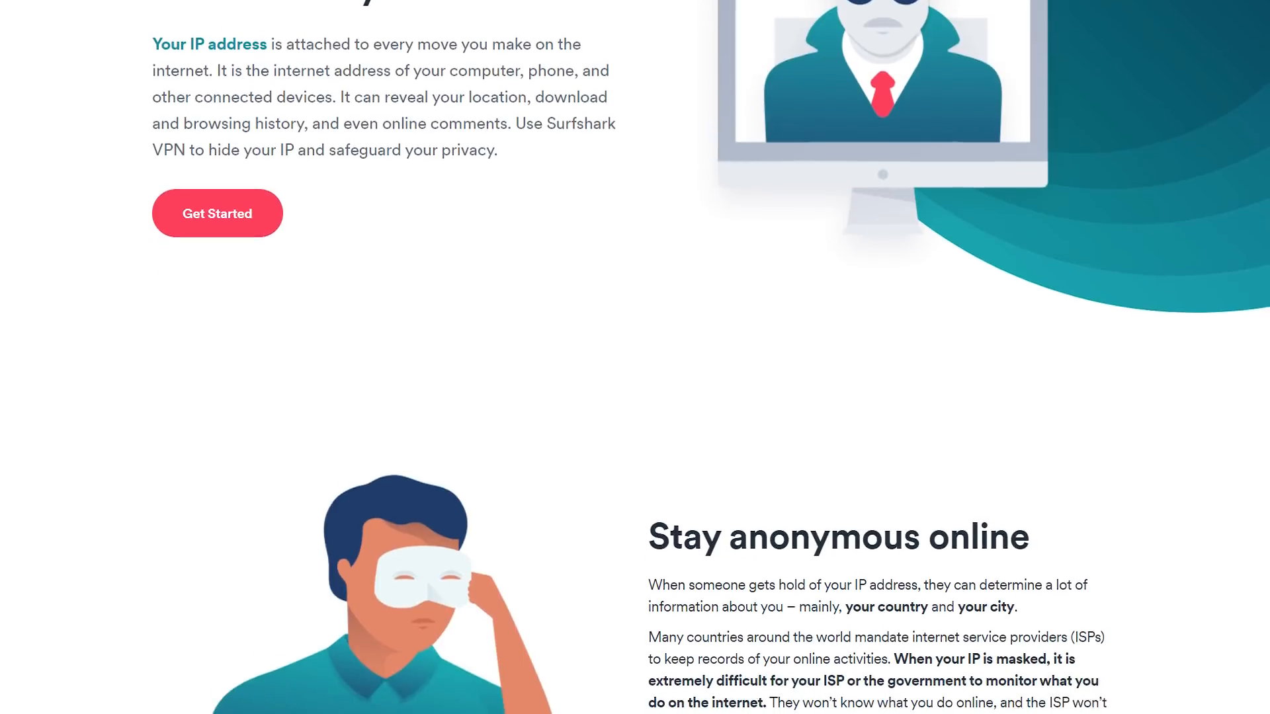
pyautogui.scroll(-3)
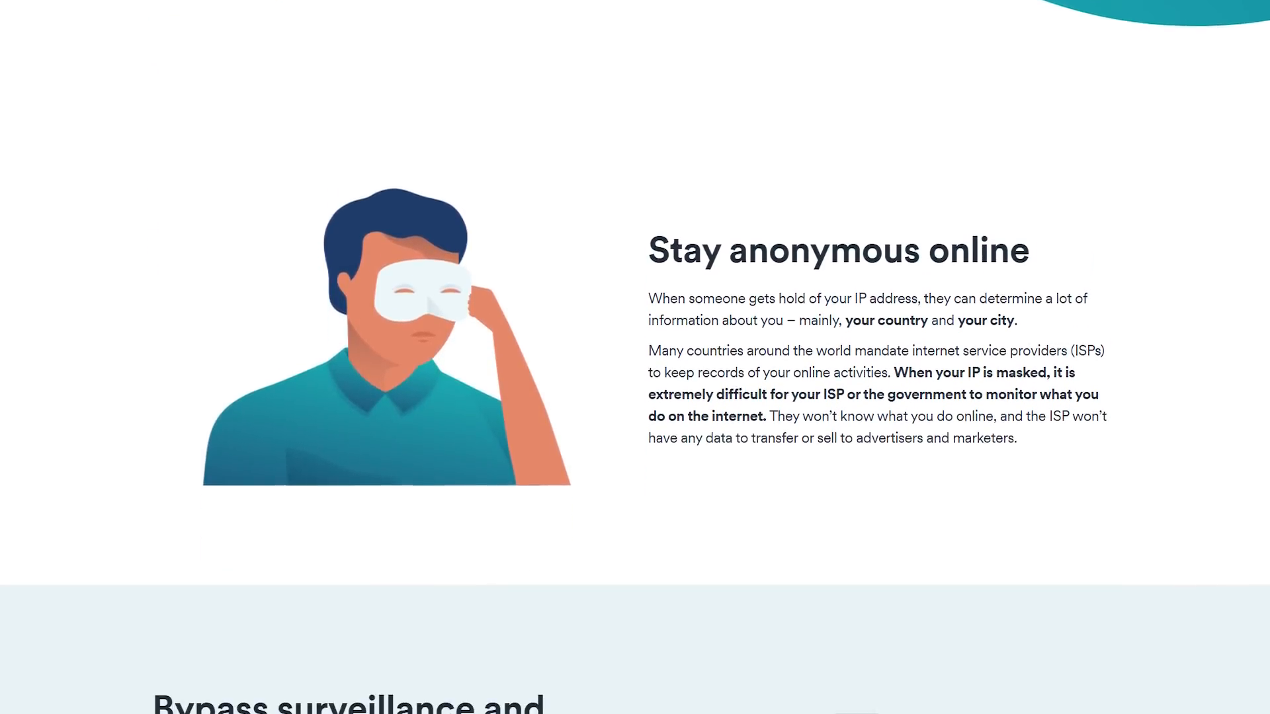
pyautogui.scroll(-3)
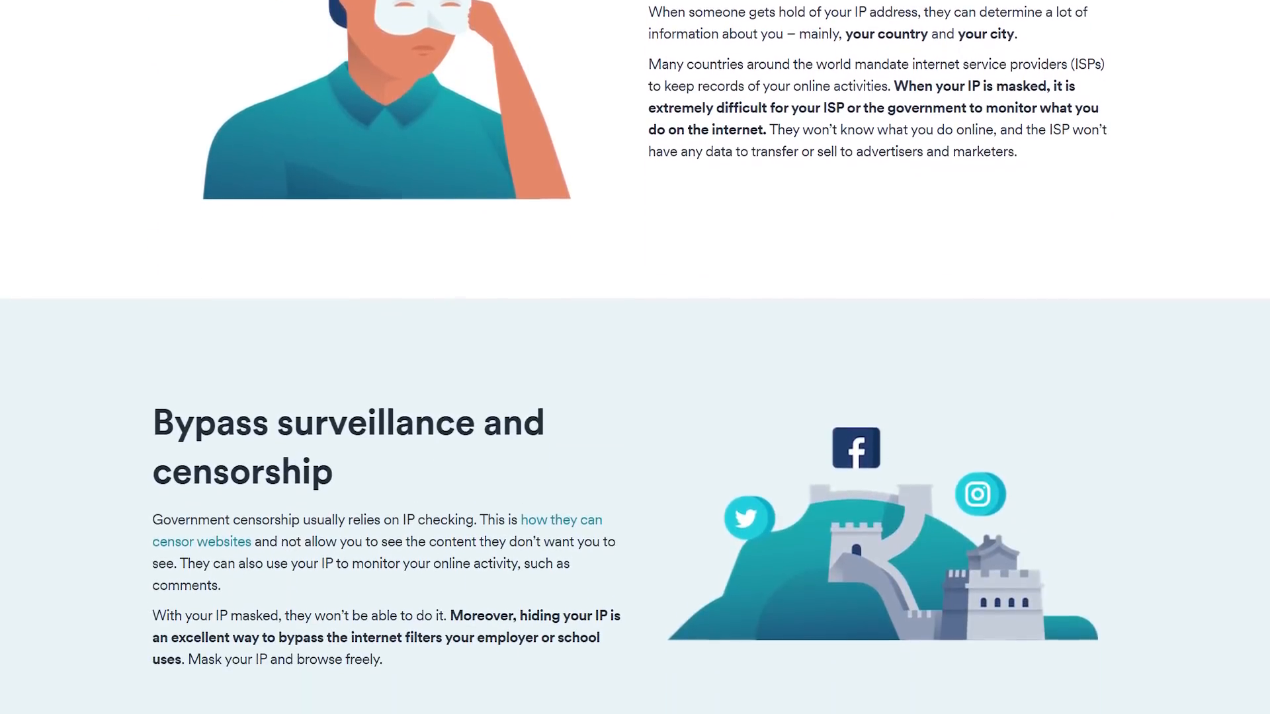
pyautogui.scroll(-3)
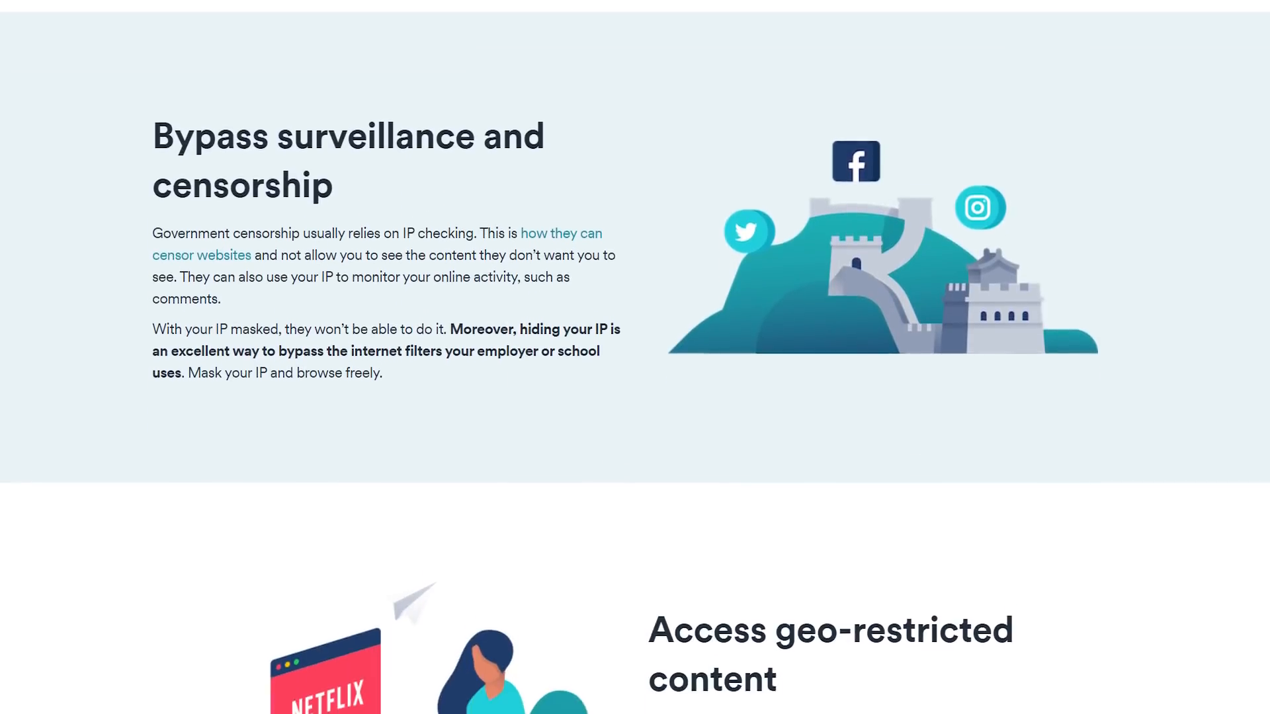
pyautogui.scroll(-3)
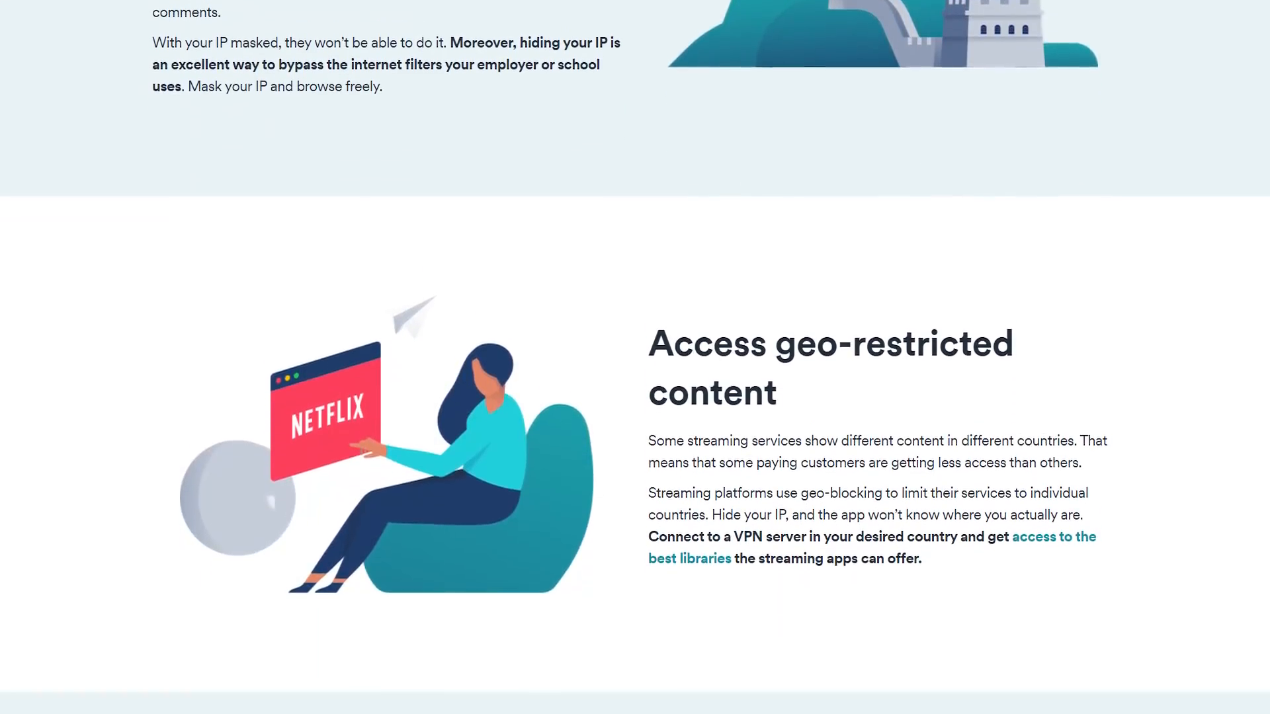
pyautogui.scroll(-3)
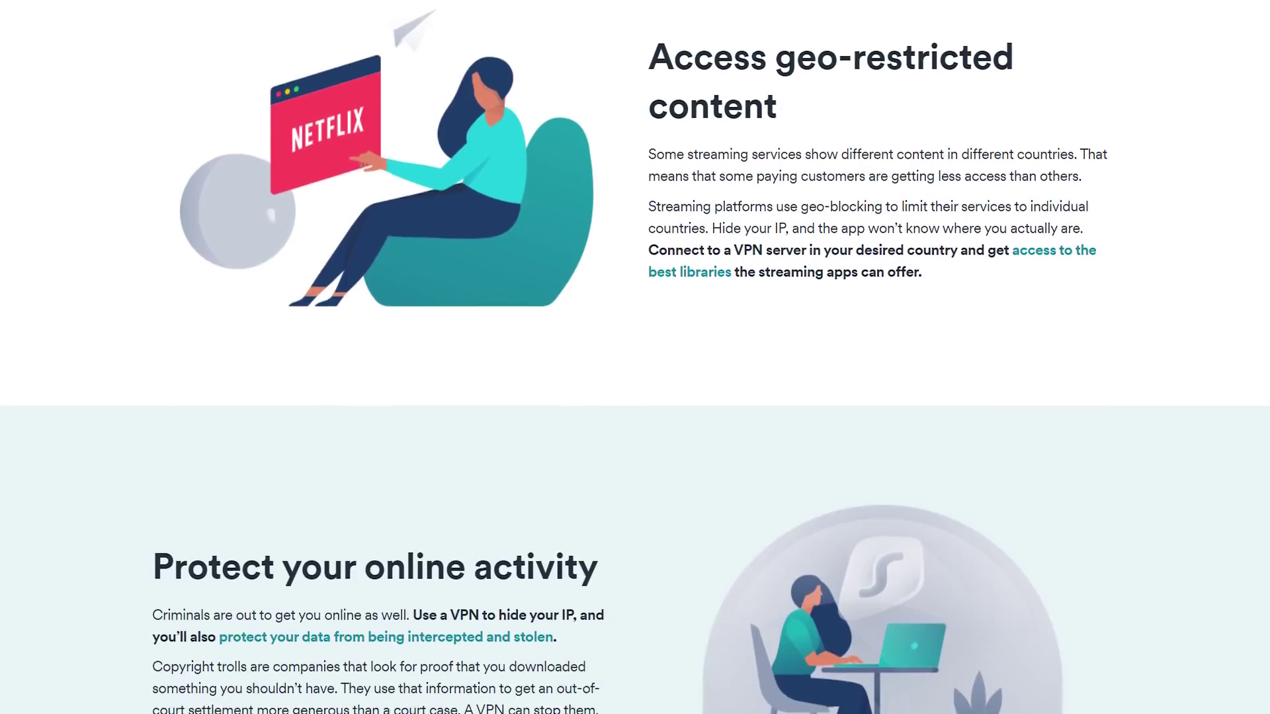
pyautogui.scroll(-3)
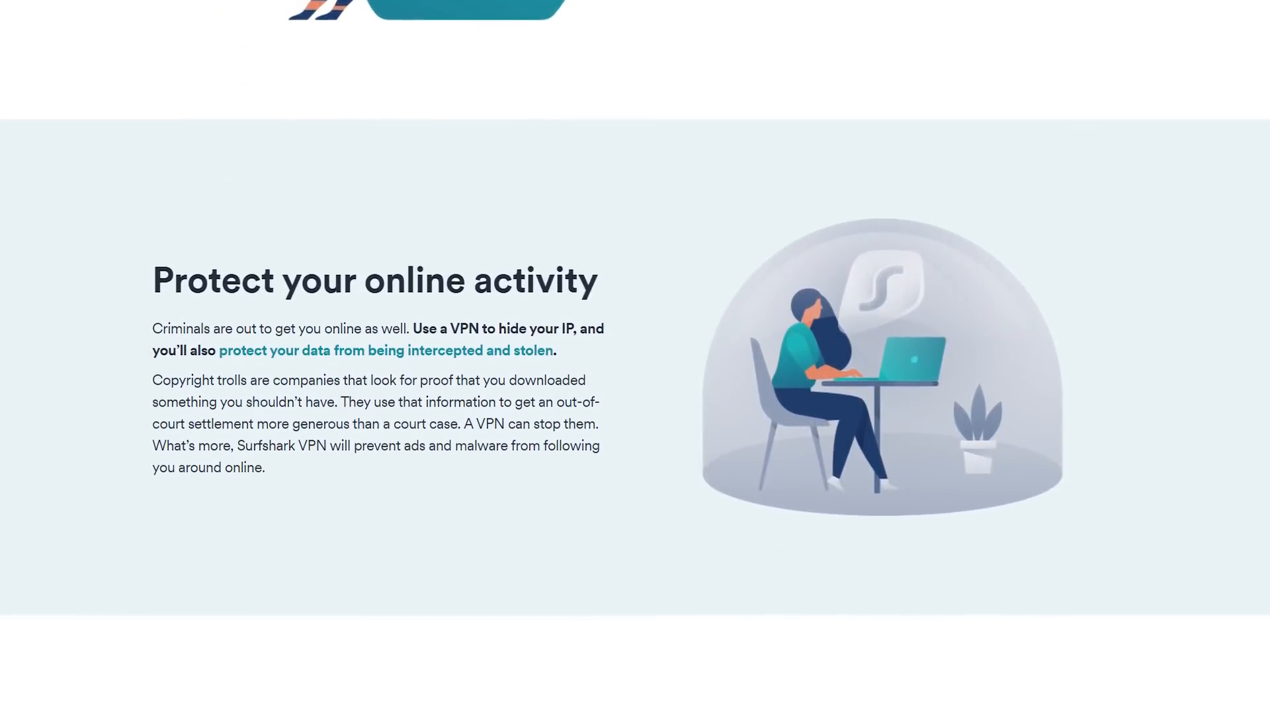
pyautogui.scroll(-3)
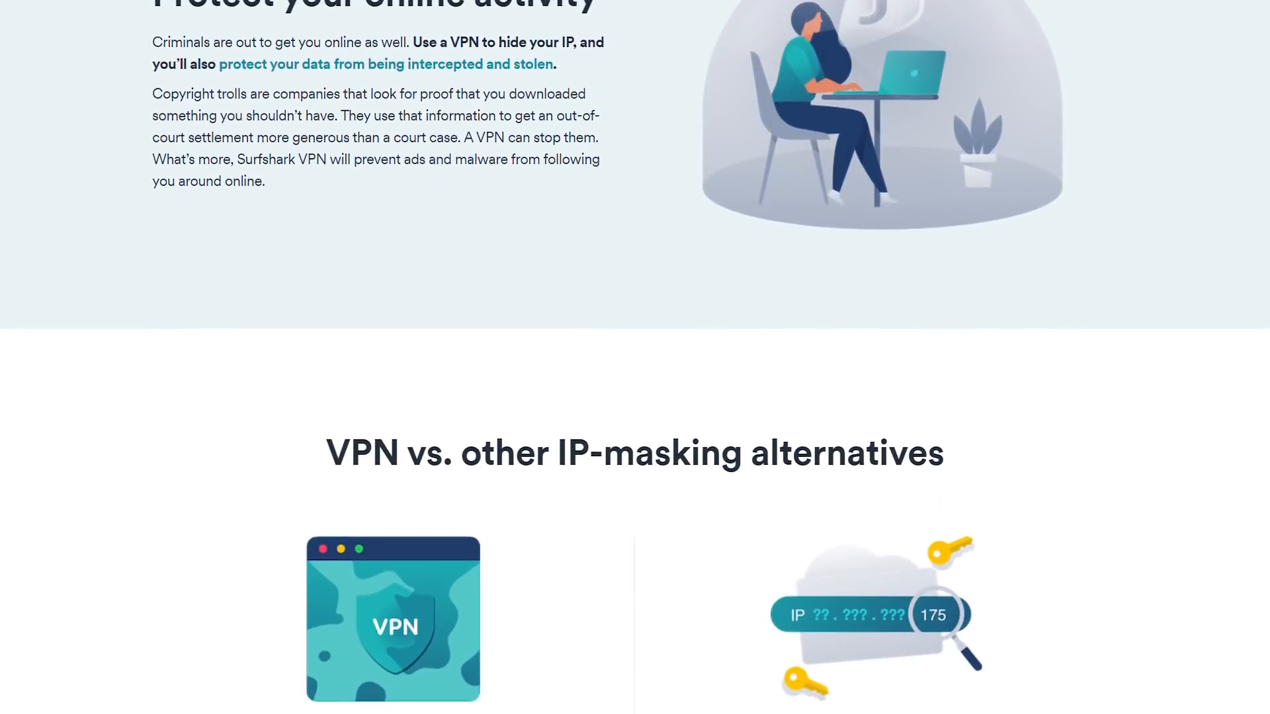
pyautogui.scroll(-3)
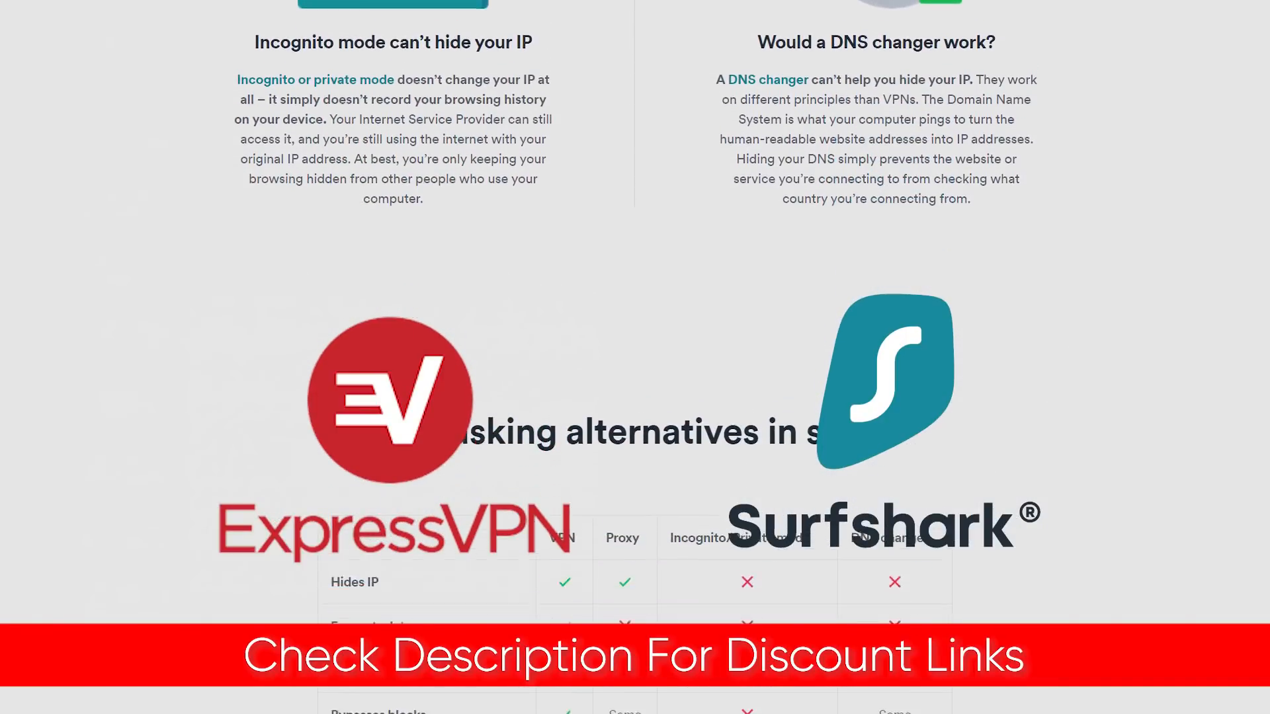
pyautogui.scroll(-3)
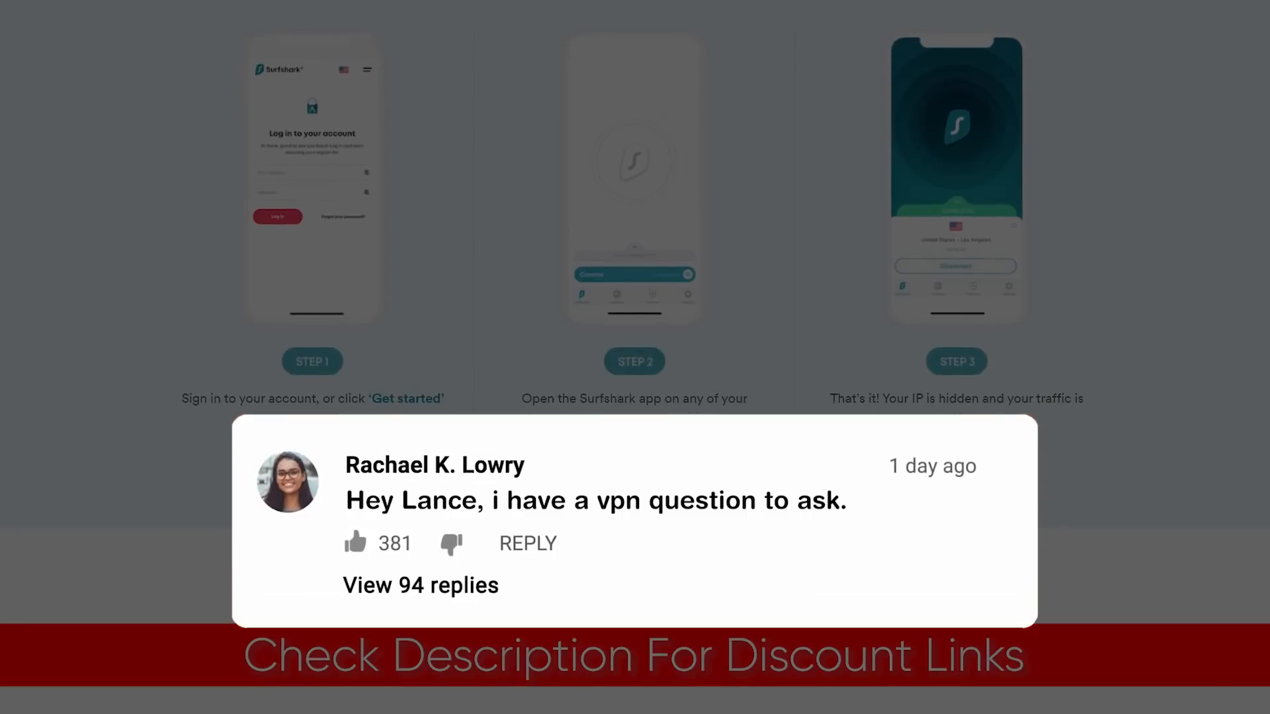
pyautogui.scroll(-3)
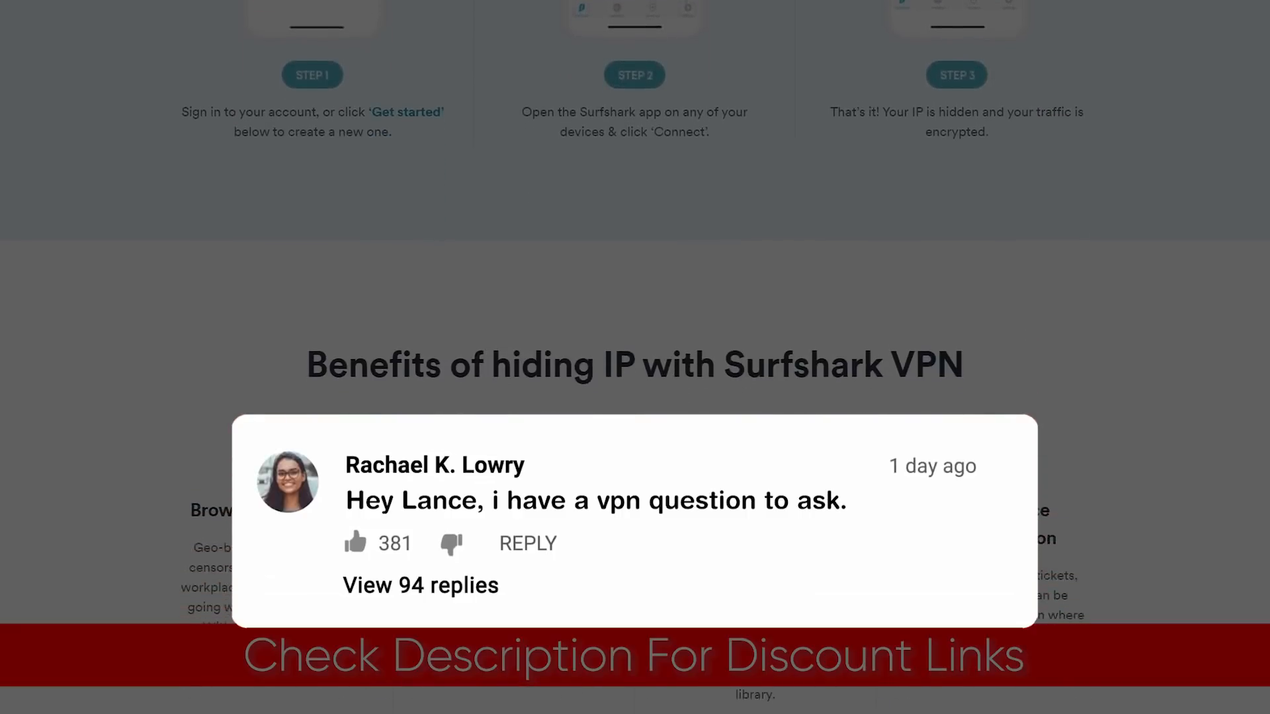